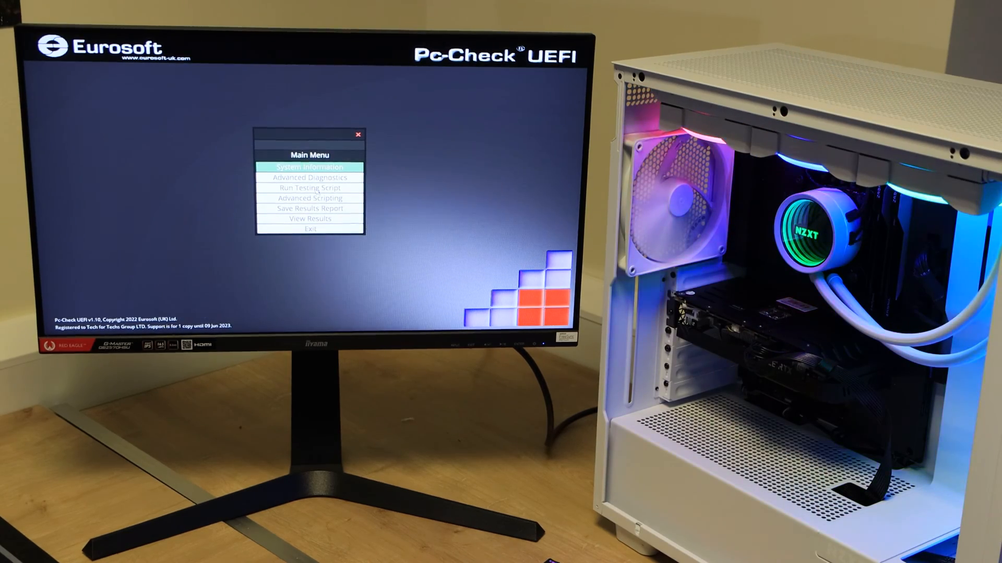
# Step: Load and start the MemoryRunAll.xml test script from the Run Testing Script list
pyautogui.click(309, 166)
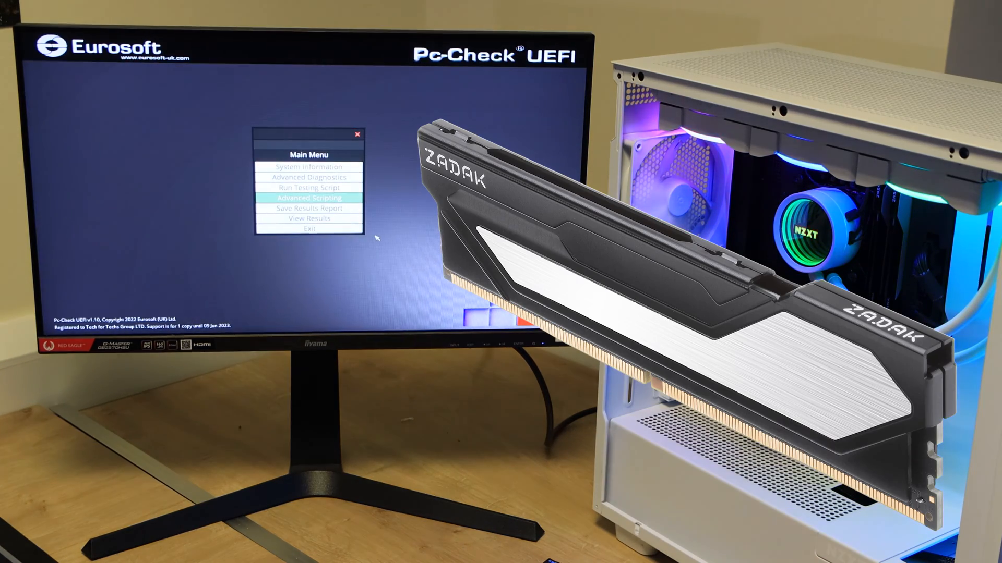
pyautogui.click(309, 198)
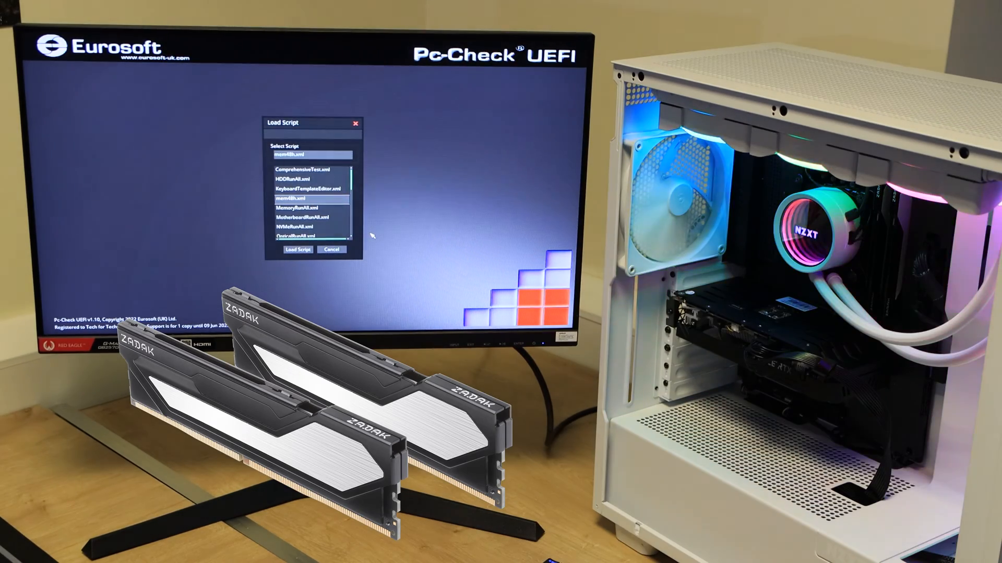
pyautogui.click(305, 208)
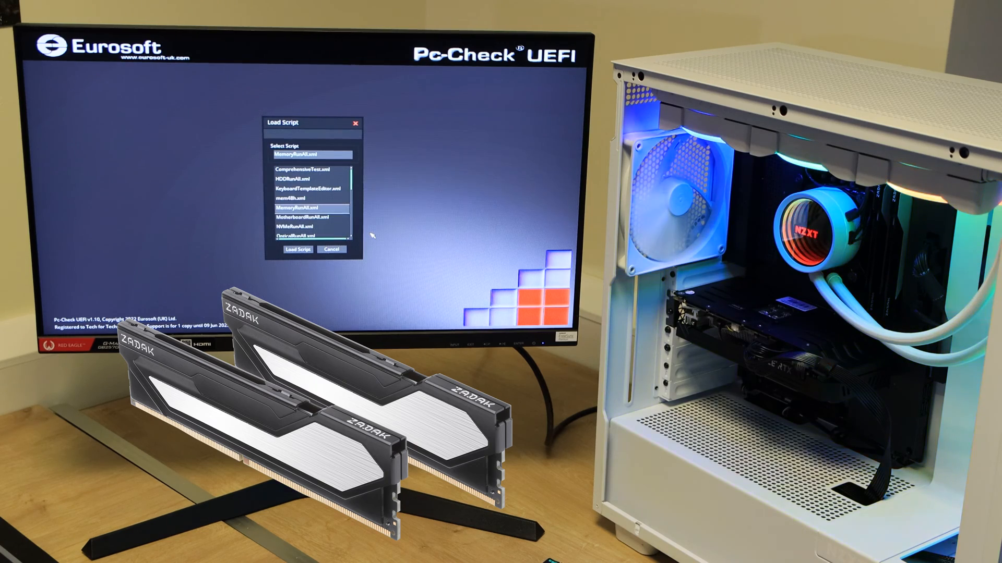
pyautogui.click(298, 250)
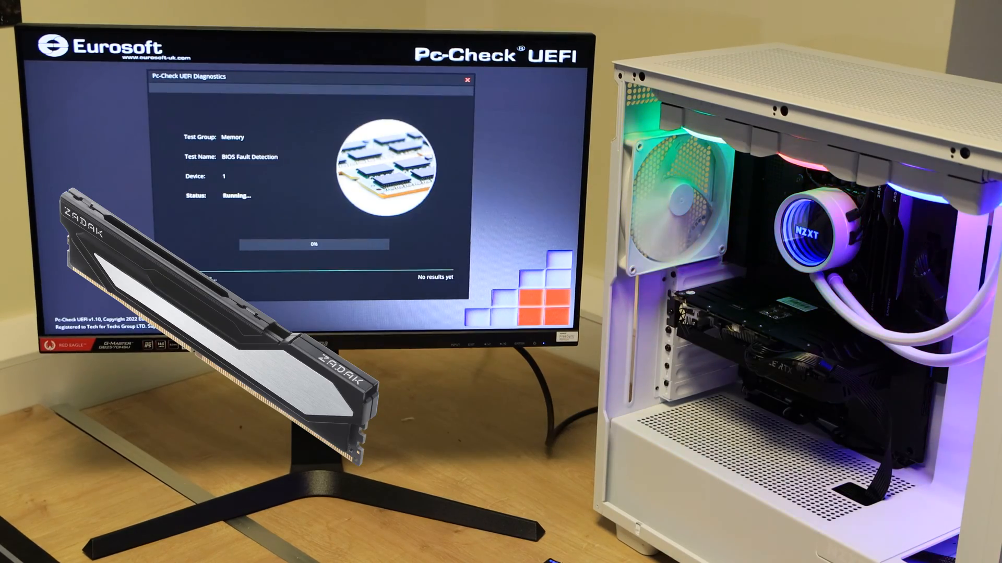